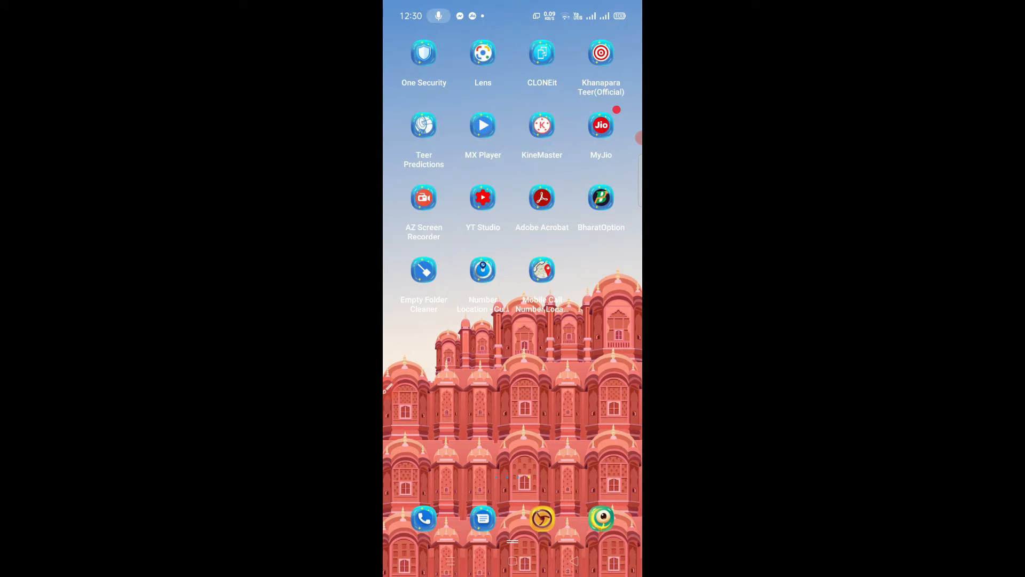
Launch Chrome from the home screen app grid to reach the Google search page
{"action": "scroll", "scroll_direction": "left", "scroll_amount": 3}
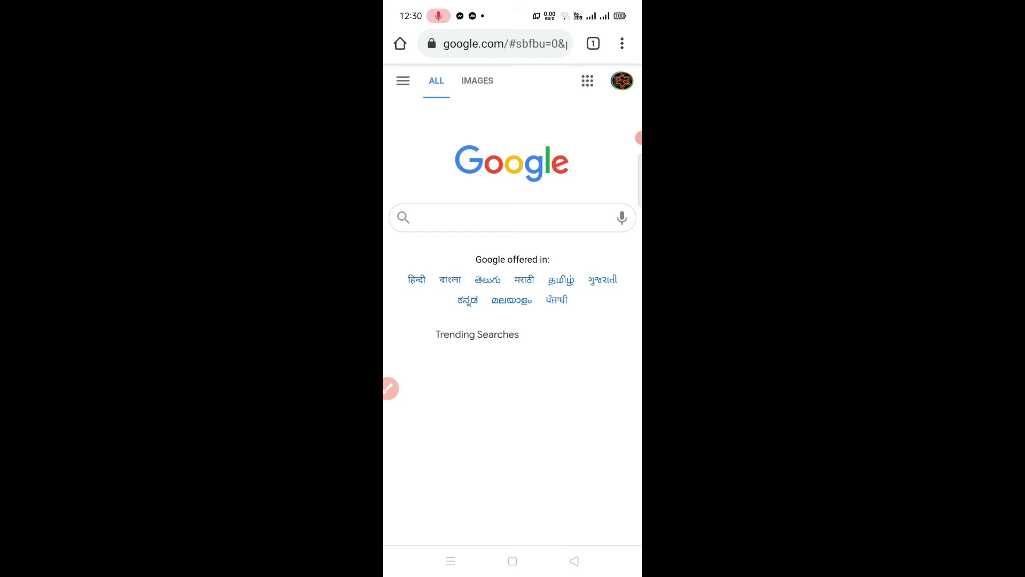
Search 'apdc' and load the APDCL website home page from the suggestions
{"action": "left_click", "coordinate": [512, 217]}
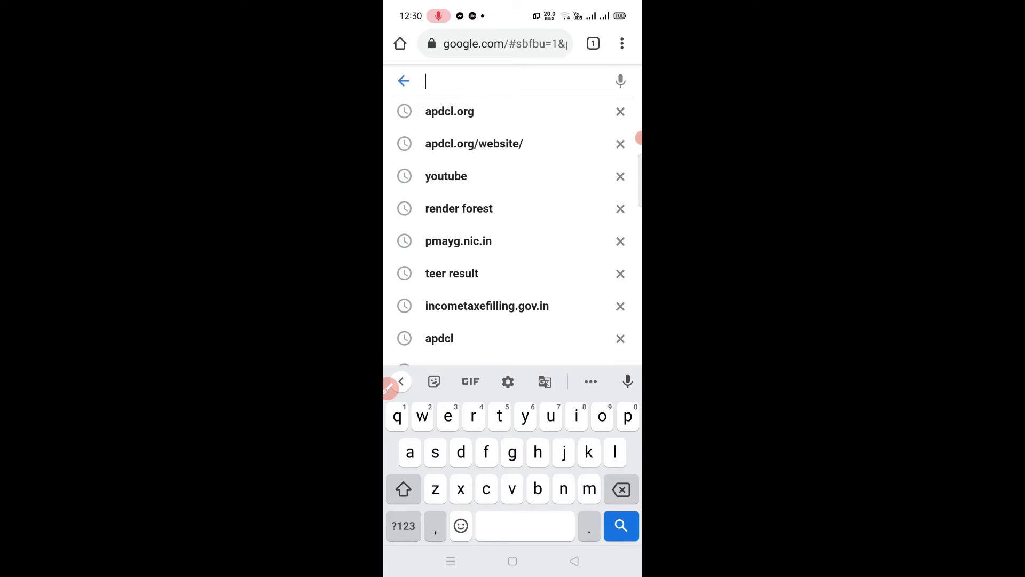
{"action": "type", "text": "apdcl.org/website/"}
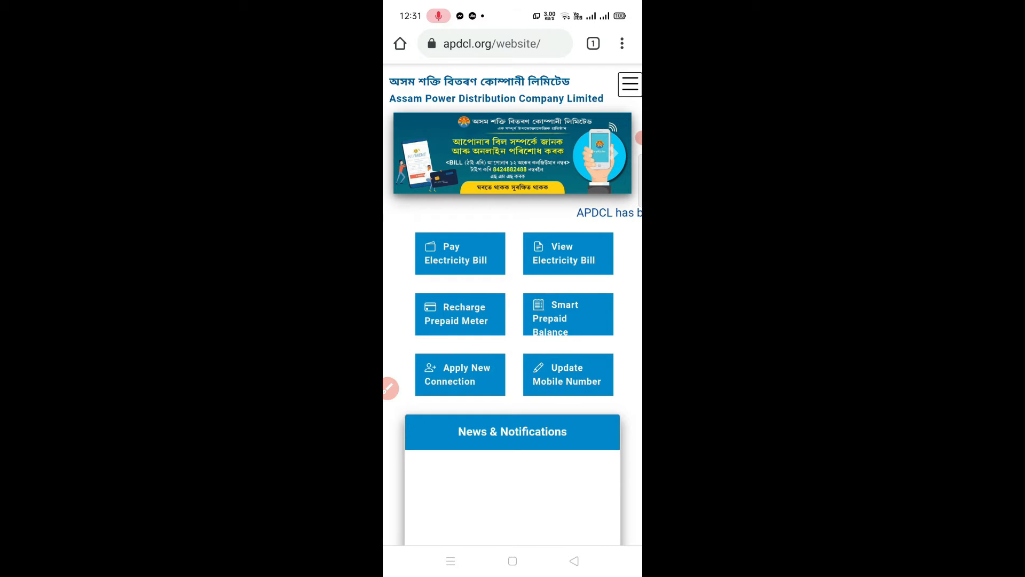
Scroll the APDCL home page down to the Quick Links box with 'Update Consumer Mobile Number'
{"action": "scroll", "scroll_direction": "down", "scroll_amount": 3}
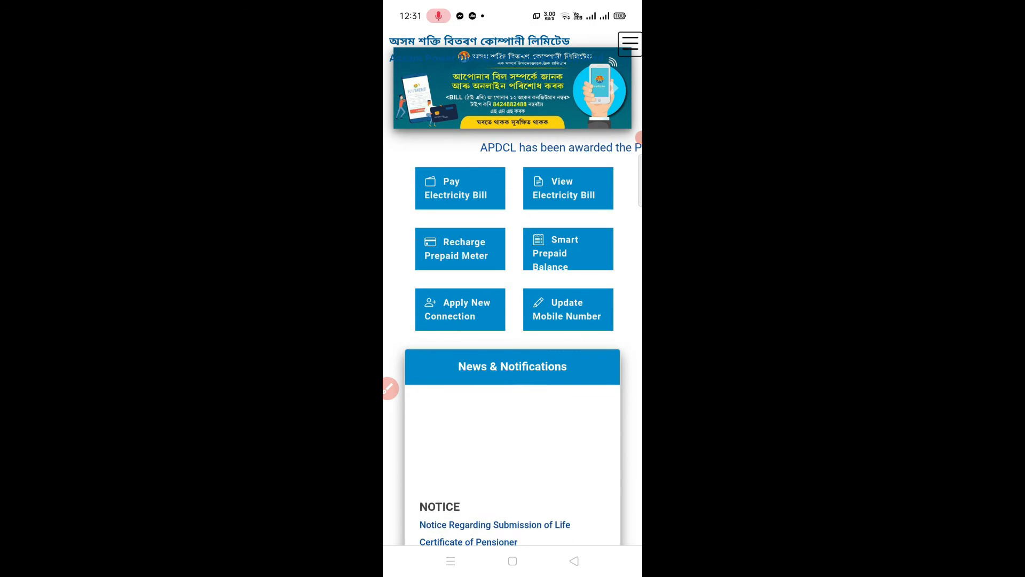
{"action": "left_click_drag", "start_coordinate": [510, 298], "coordinate": [622, 288]}
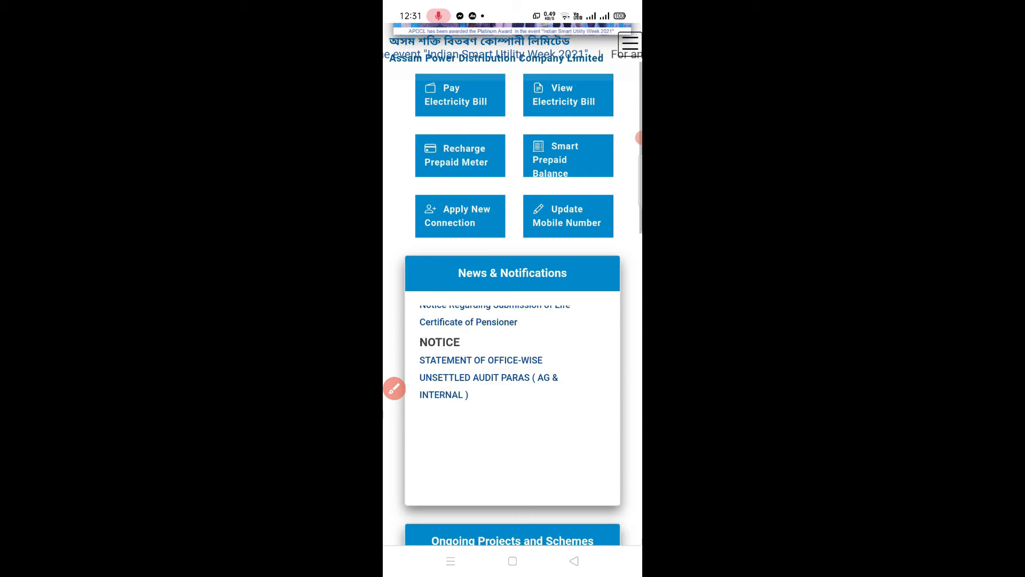
{"action": "scroll", "scroll_direction": "down", "scroll_amount": 3}
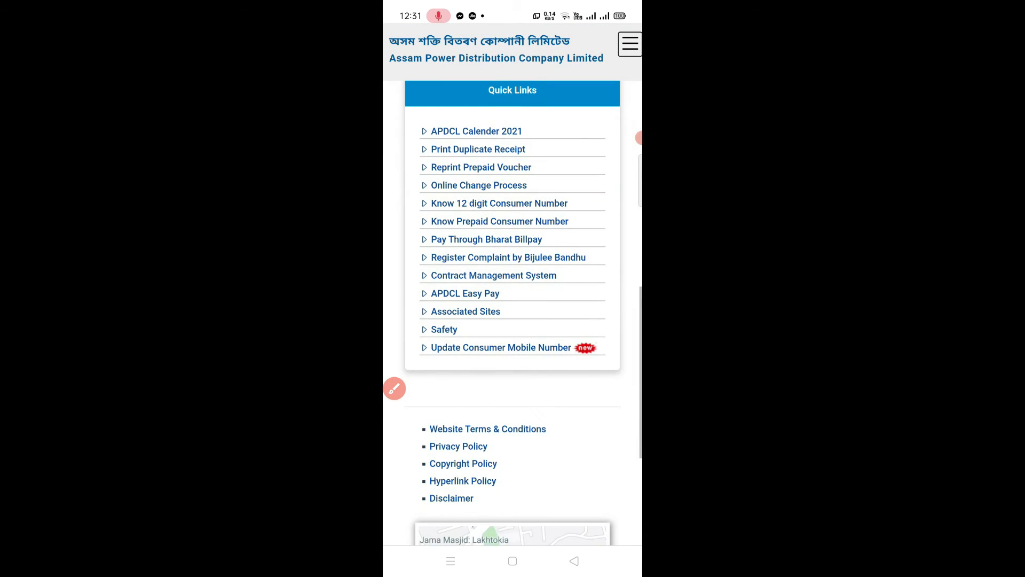
{"action": "left_click", "coordinate": [394, 388]}
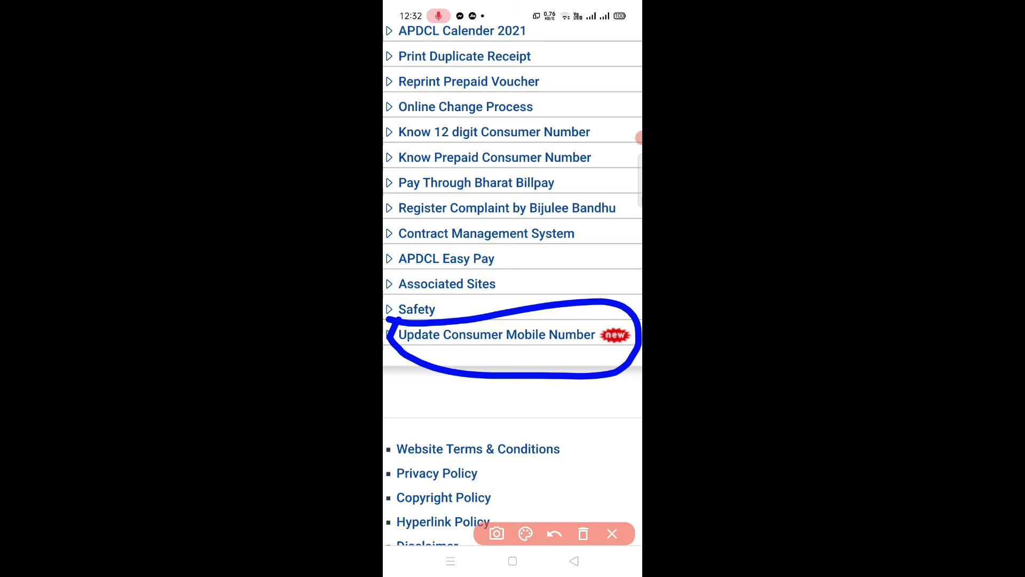
Open the 'Update Consumer Mobile Number' link to reach the Consumer No entry form
{"action": "left_click", "coordinate": [582, 533]}
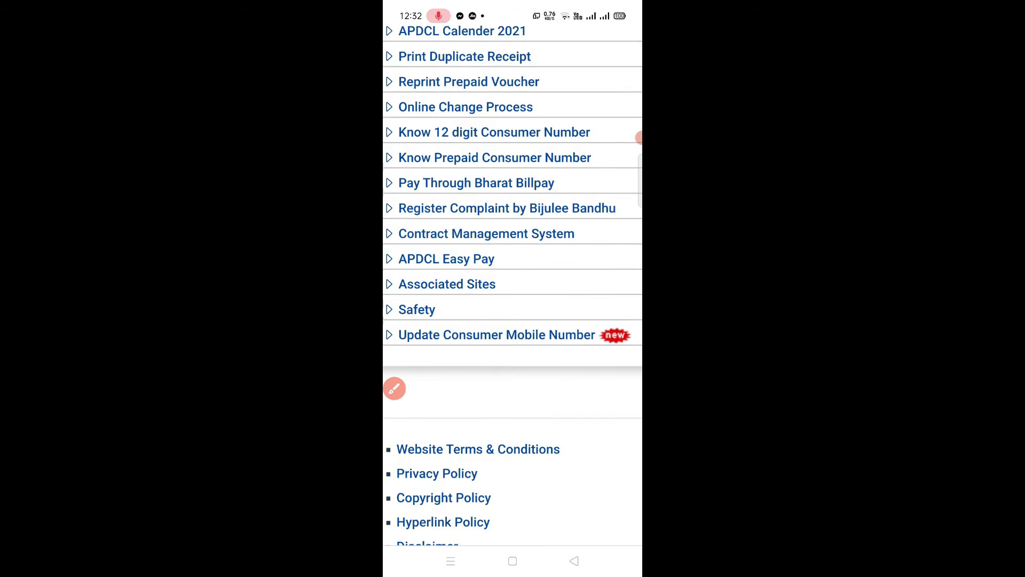
{"action": "left_click", "coordinate": [497, 334]}
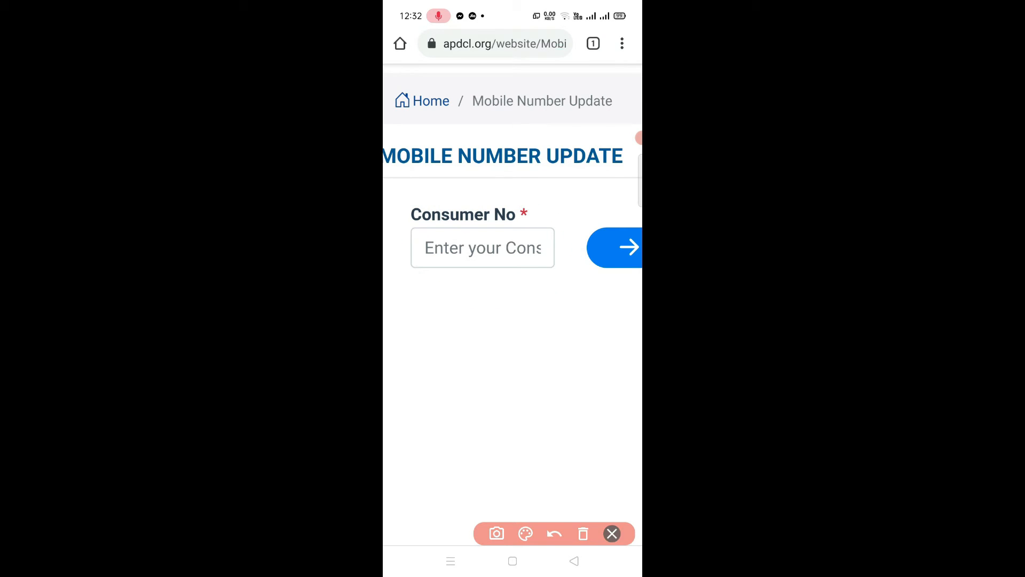
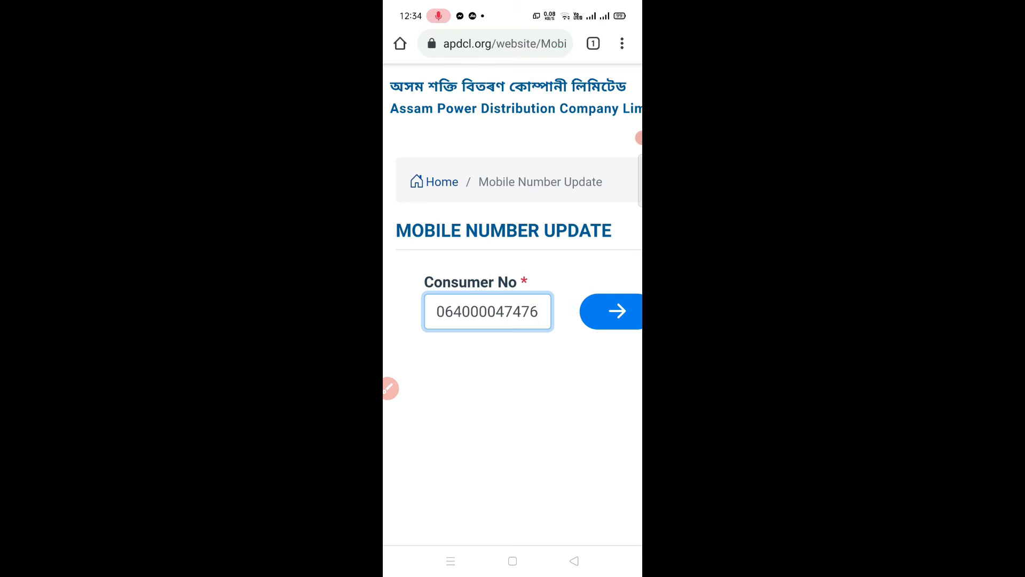
{"action": "left_click", "coordinate": [611, 311]}
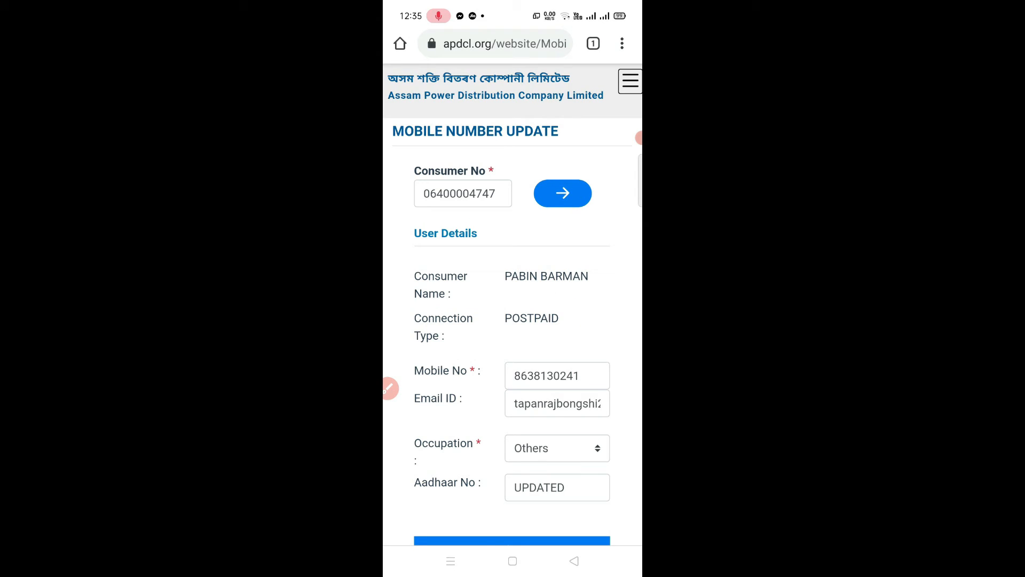